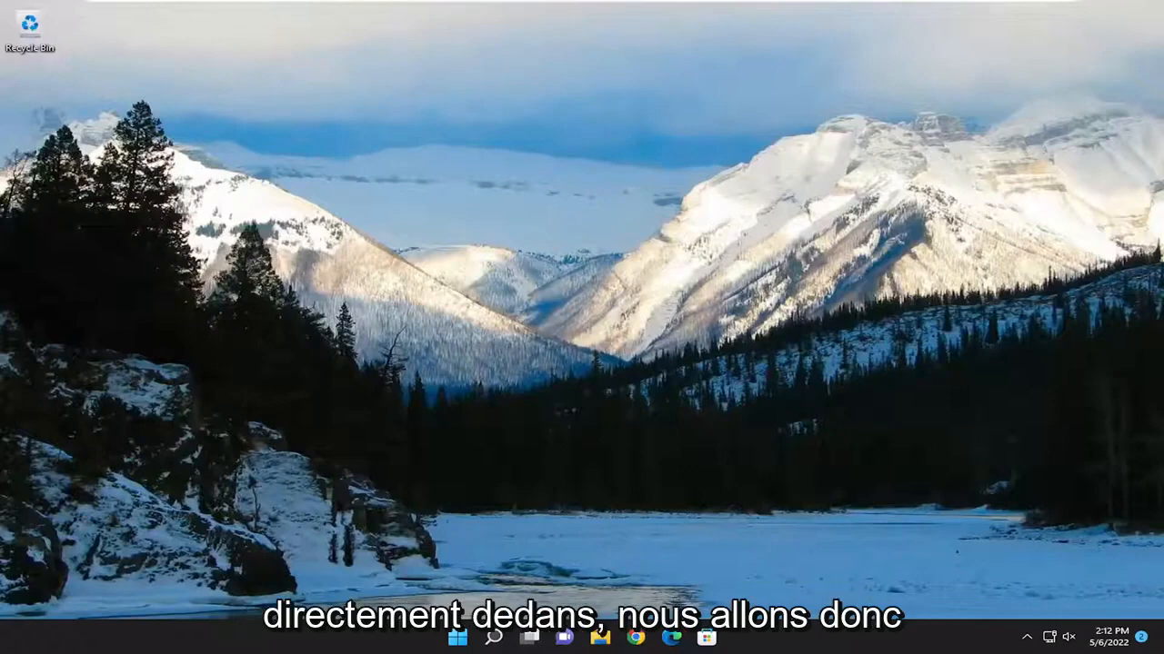
Open Windows Search from the taskbar to look up 'apps and features'
{"action": "left_click", "coordinate": [490, 636]}
{"action": "type", "text": "apps and features"}
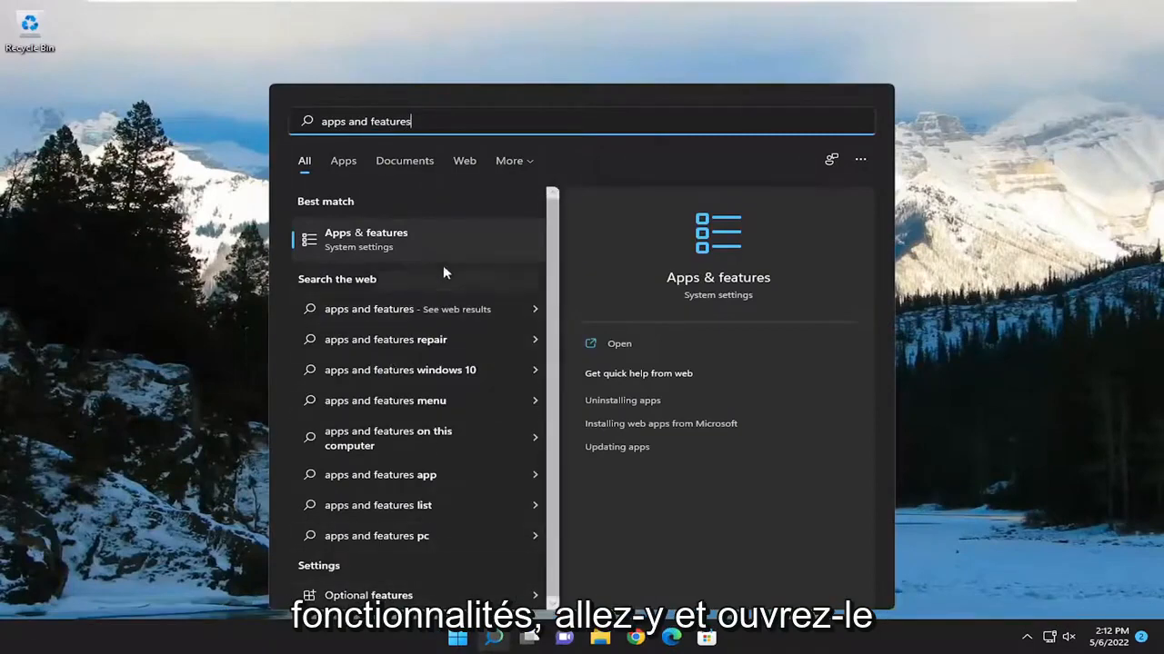
Filter Apps & features for 'office' and choose Modify on Microsoft Office Professional 2021
{"action": "left_click", "coordinate": [366, 239]}
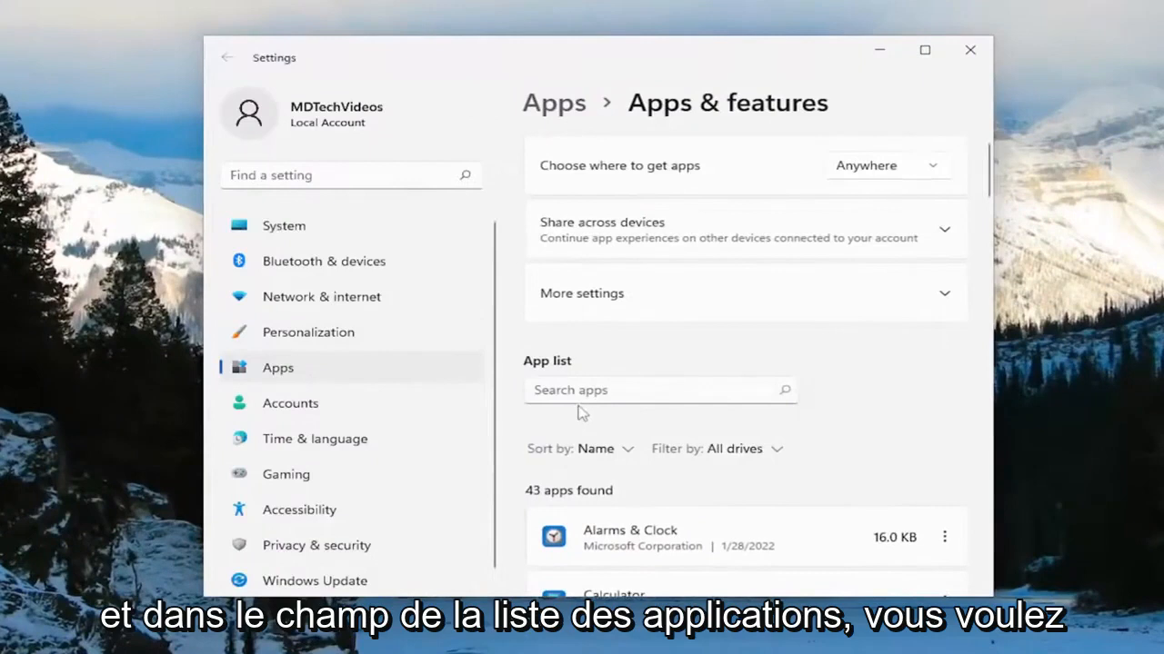
{"action": "type", "text": "office"}
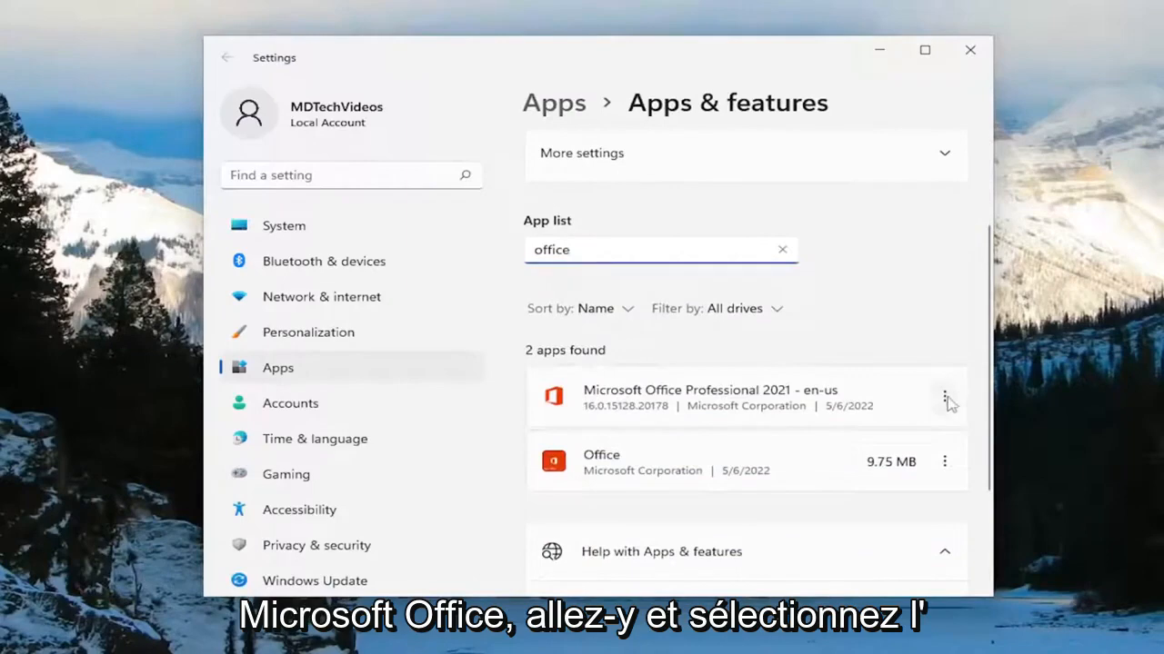
{"action": "left_click", "coordinate": [945, 398]}
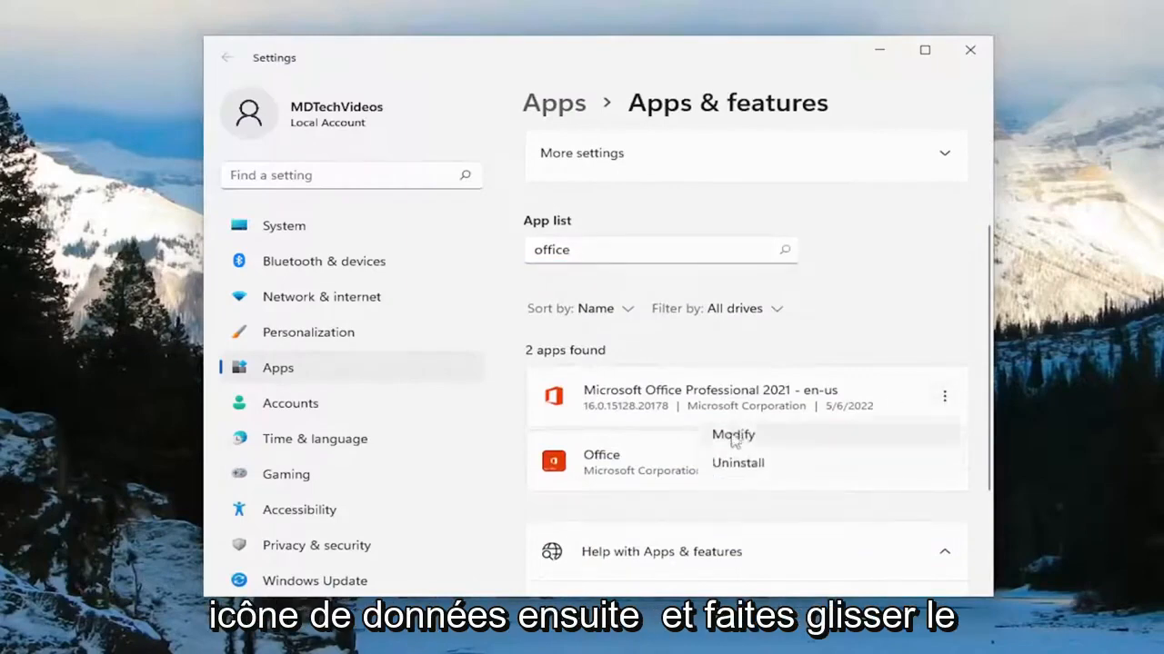
{"action": "left_click", "coordinate": [732, 434]}
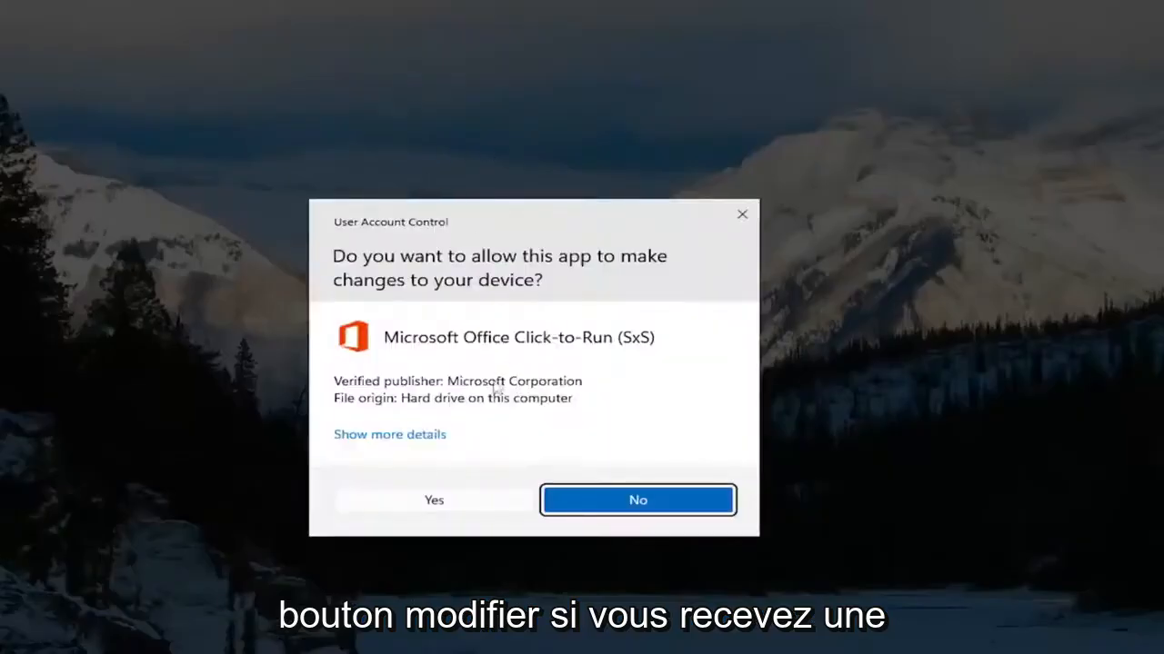
Approve the UAC prompt and run a confirmed Quick Repair of Office
{"action": "left_click", "coordinate": [434, 500]}
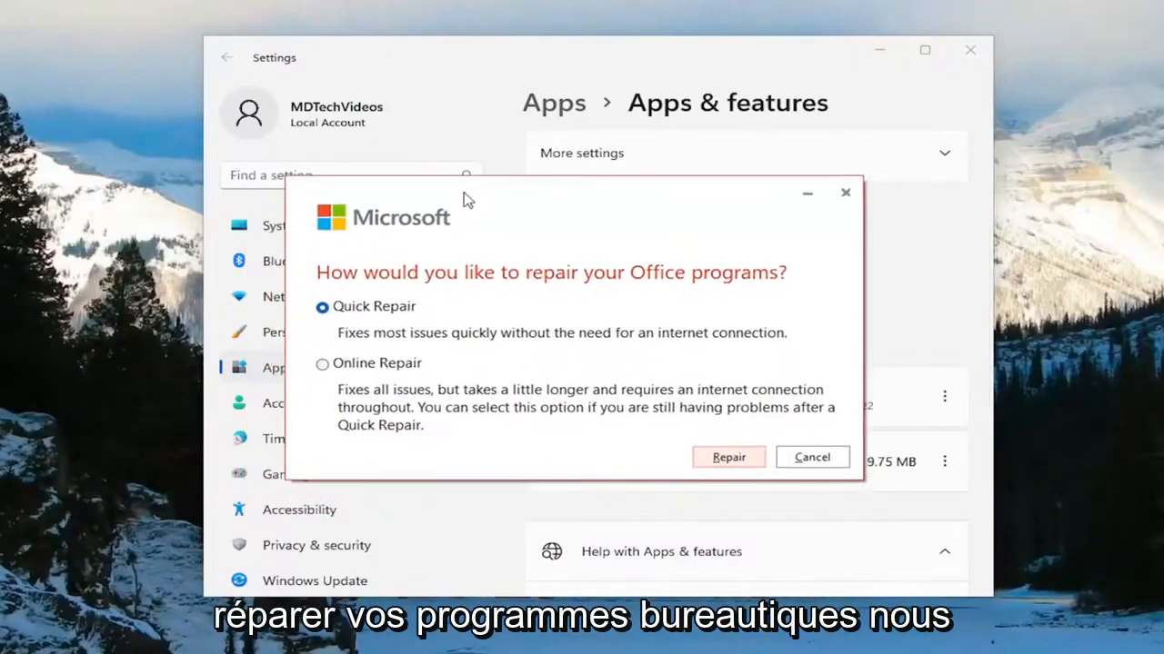
{"action": "mouse_move", "coordinate": [613, 303]}
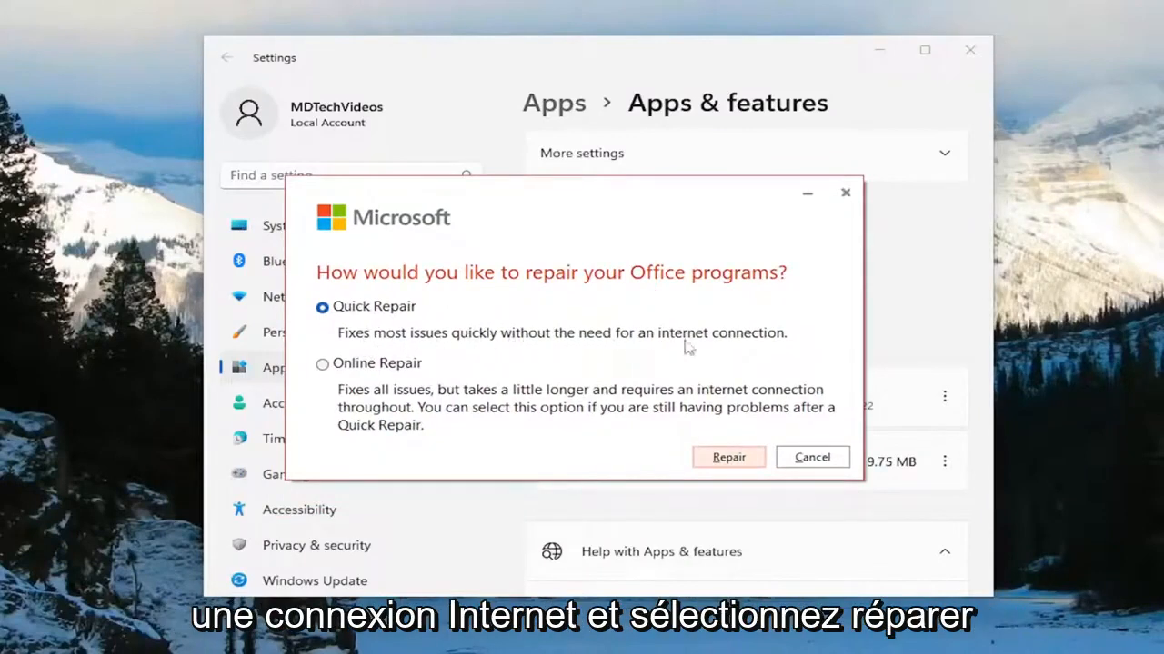
{"action": "left_click", "coordinate": [728, 457]}
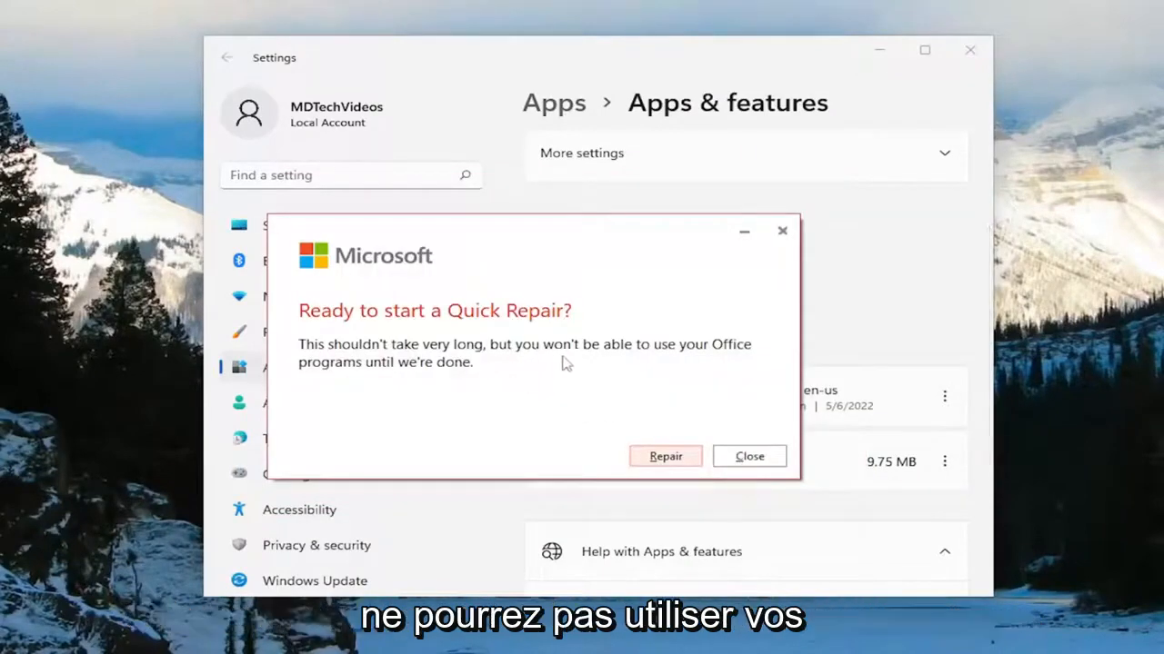
{"action": "mouse_move", "coordinate": [435, 382]}
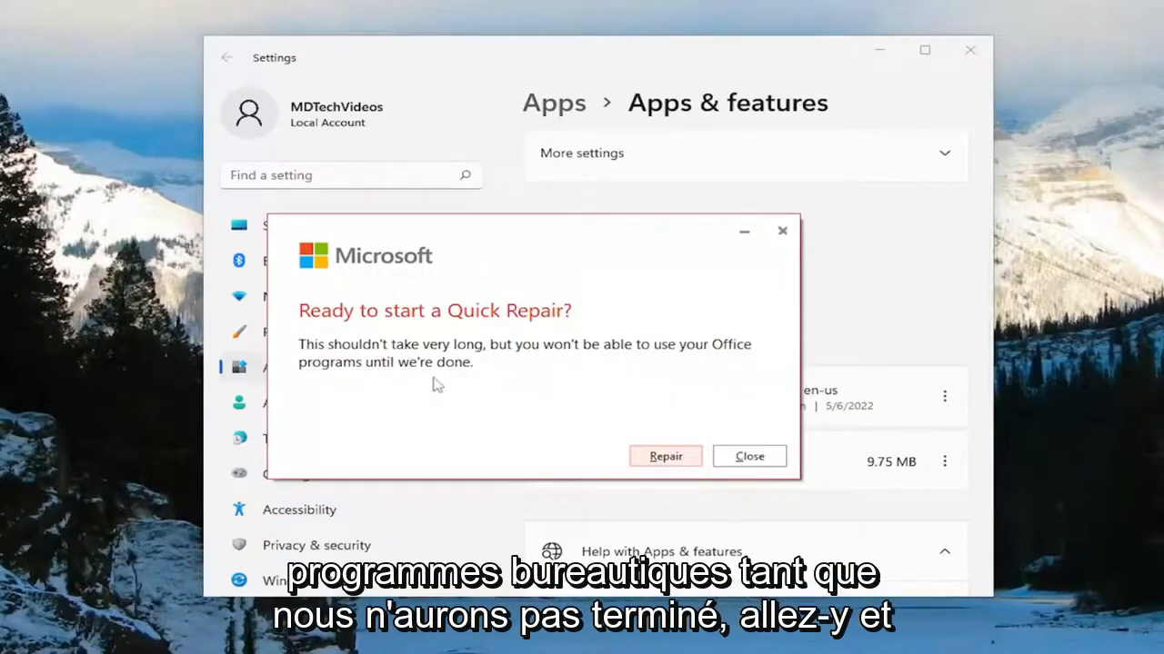
{"action": "left_click", "coordinate": [665, 455]}
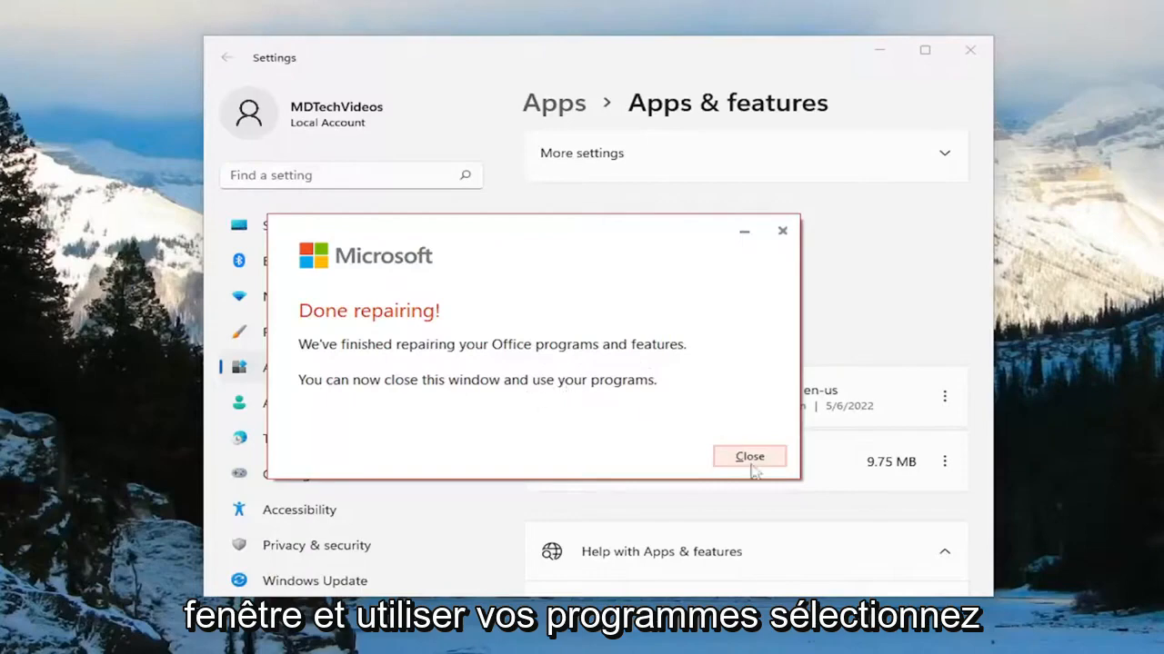
Dismiss the 'Done repairing!' dialog and close the Settings window
{"action": "left_click", "coordinate": [749, 455]}
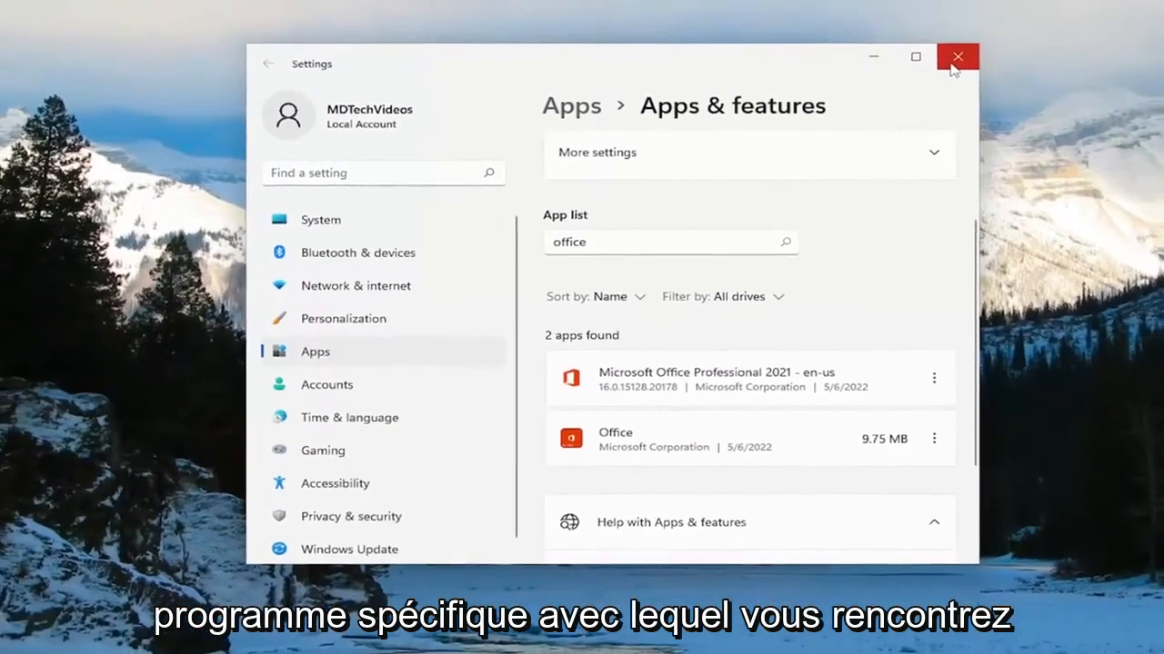
{"action": "left_click", "coordinate": [957, 57]}
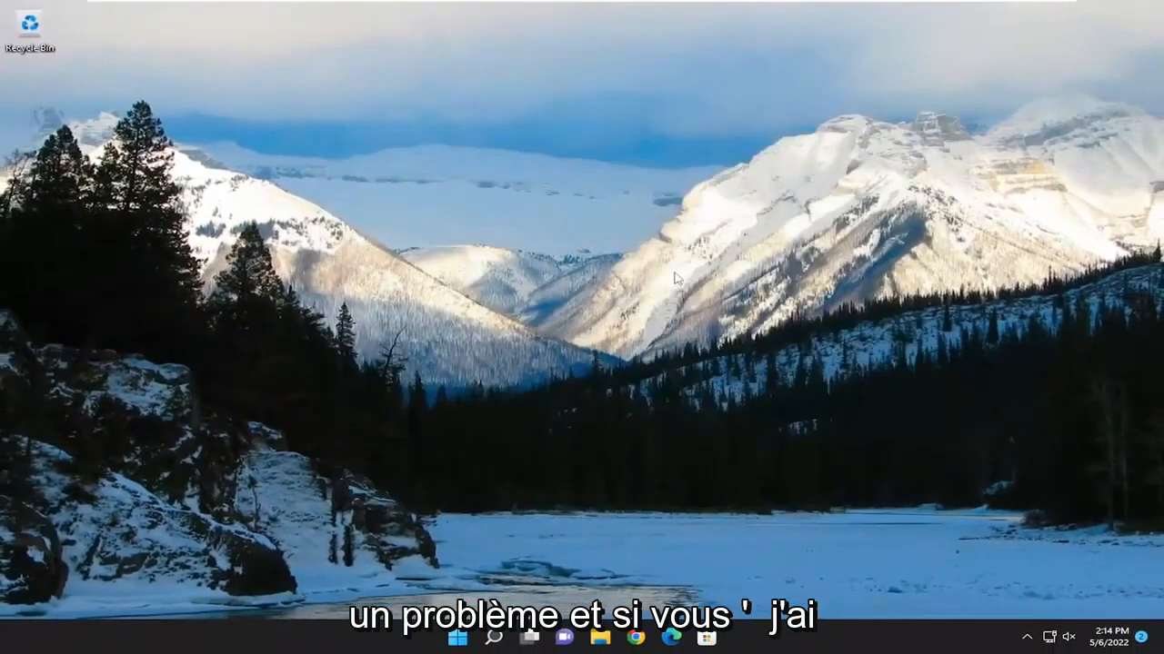